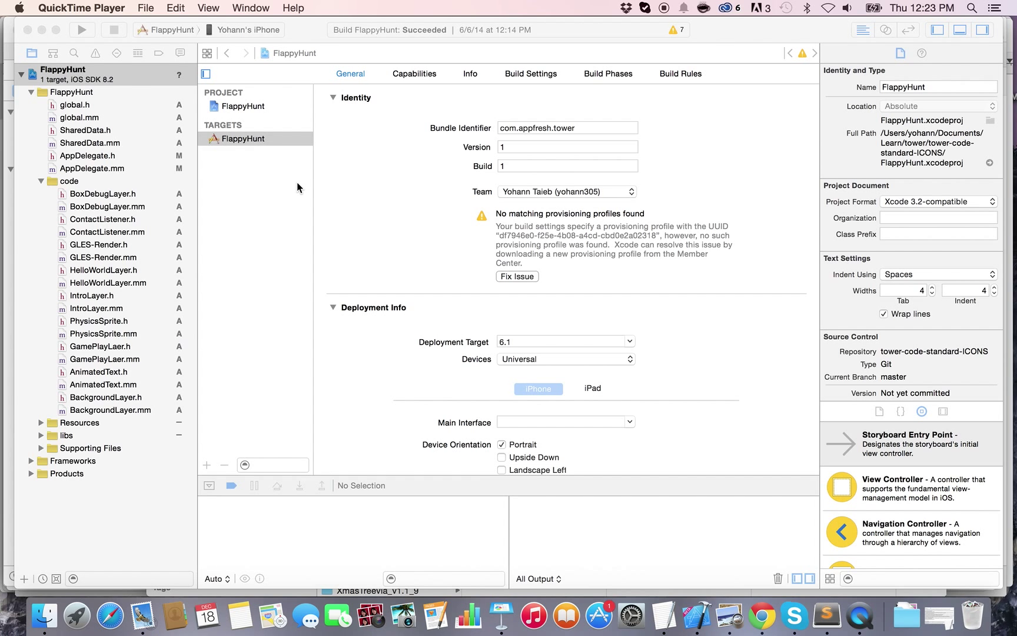
# Select the FlappyHunt project and show its target's Info properties.
pyautogui.click(63, 74)
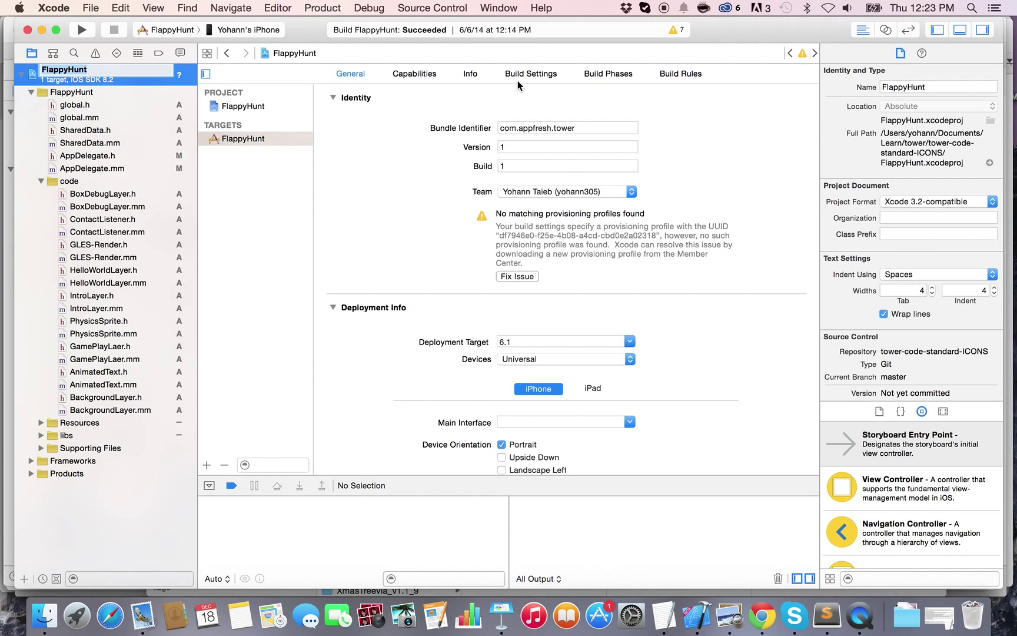
pyautogui.click(529, 73)
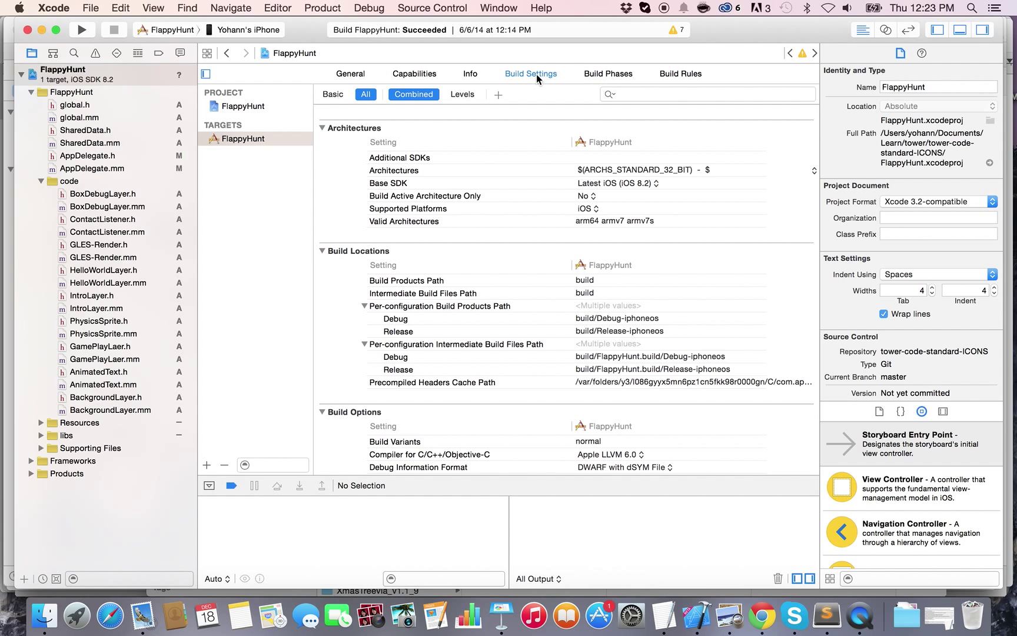
pyautogui.click(470, 74)
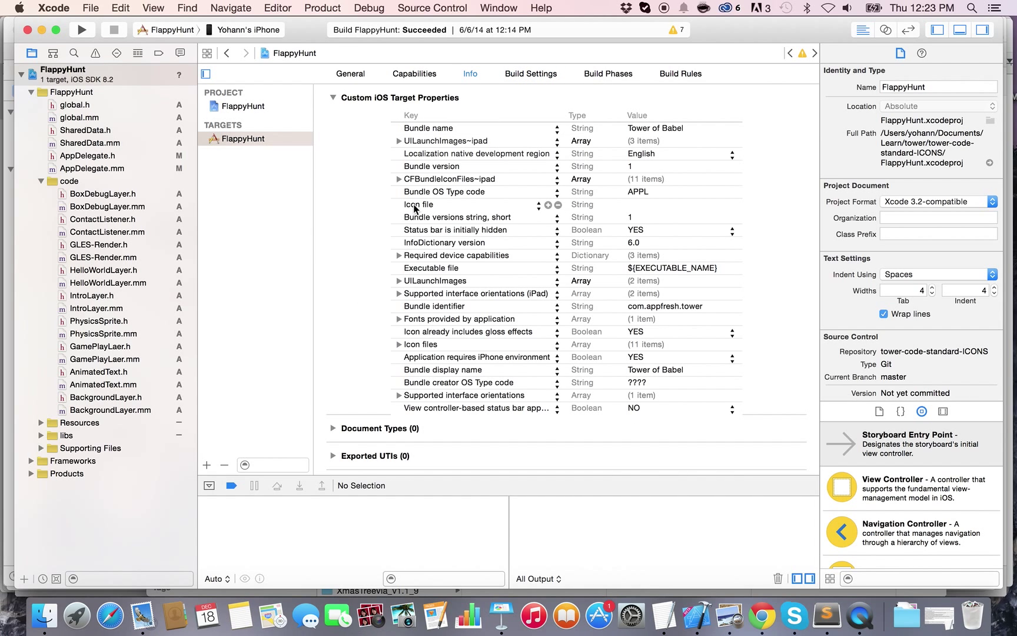
# Expand the Icon files property and choose the icon image to add.
pyautogui.click(418, 204)
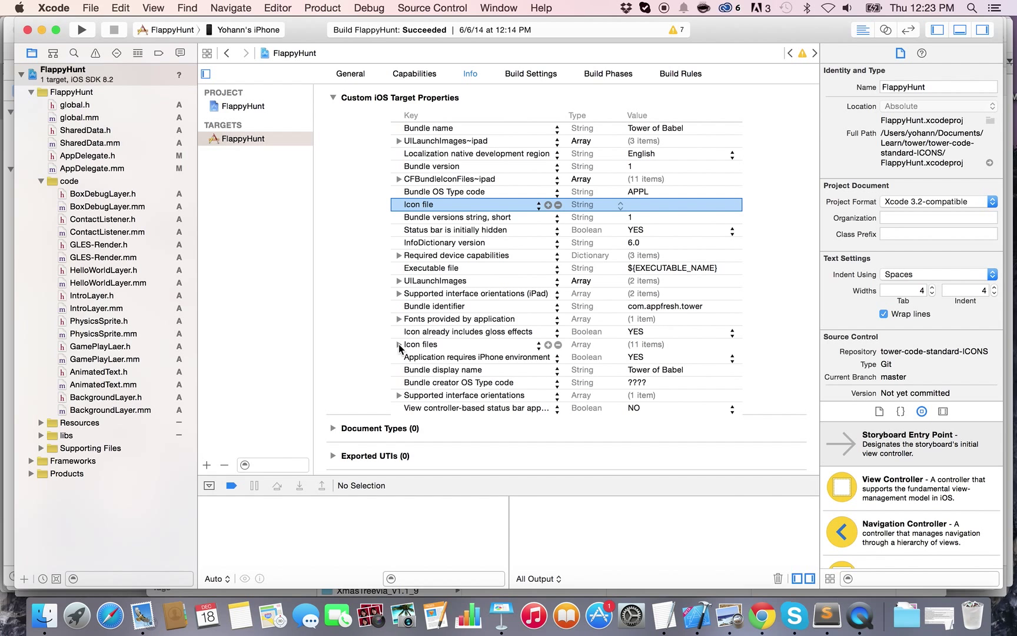
pyautogui.click(400, 344)
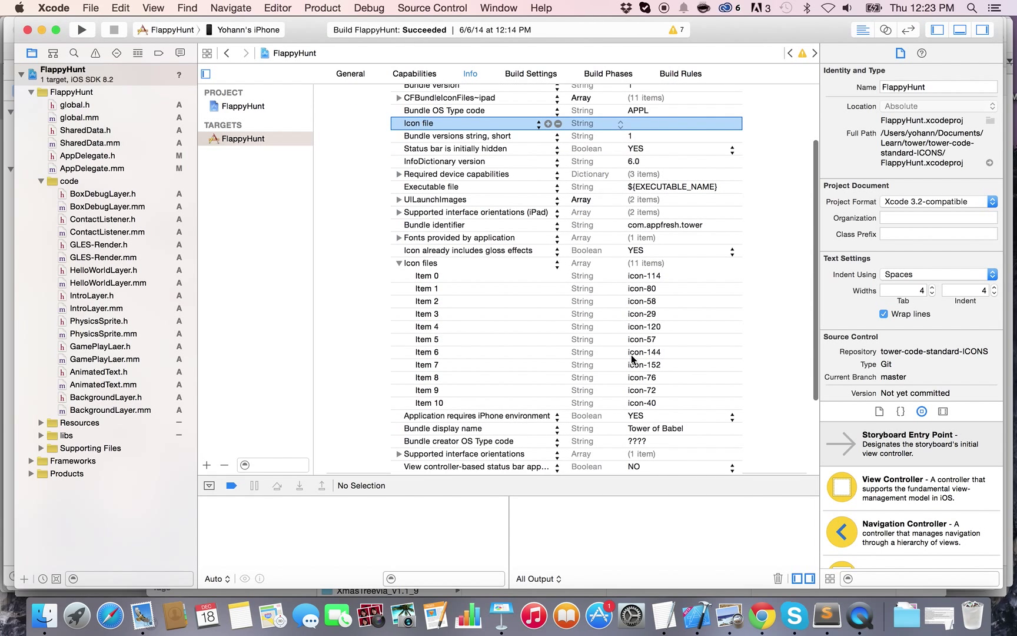
pyautogui.moveTo(604, 403)
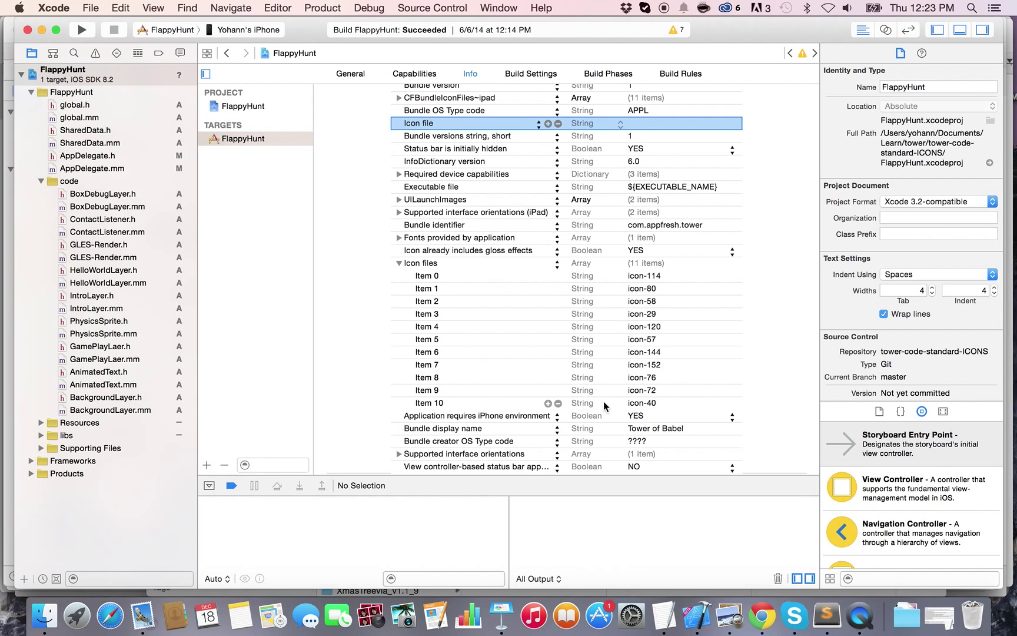
pyautogui.moveTo(545, 410)
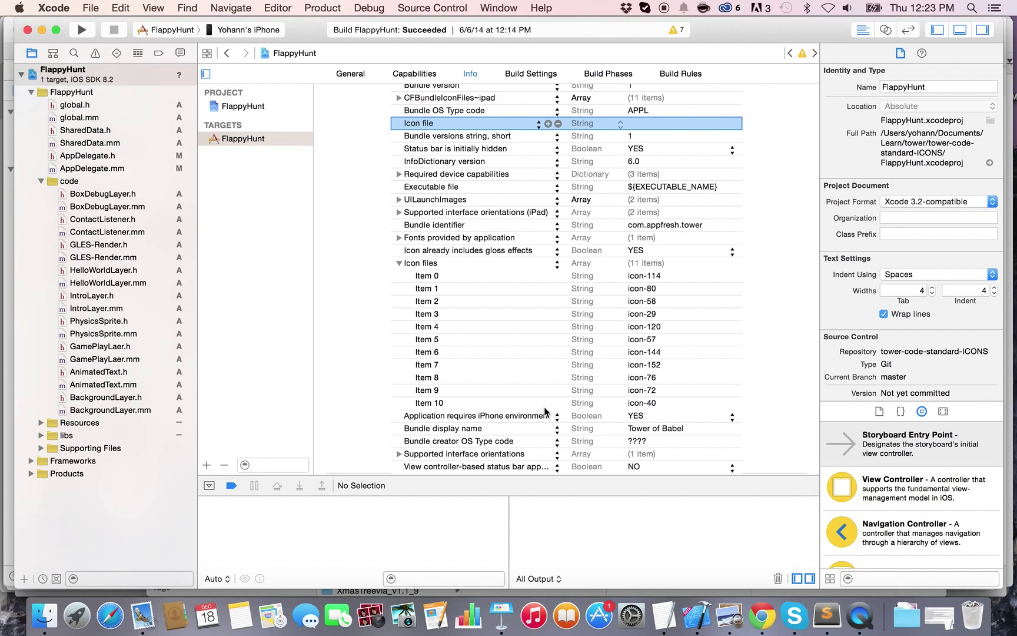
pyautogui.moveTo(456, 345)
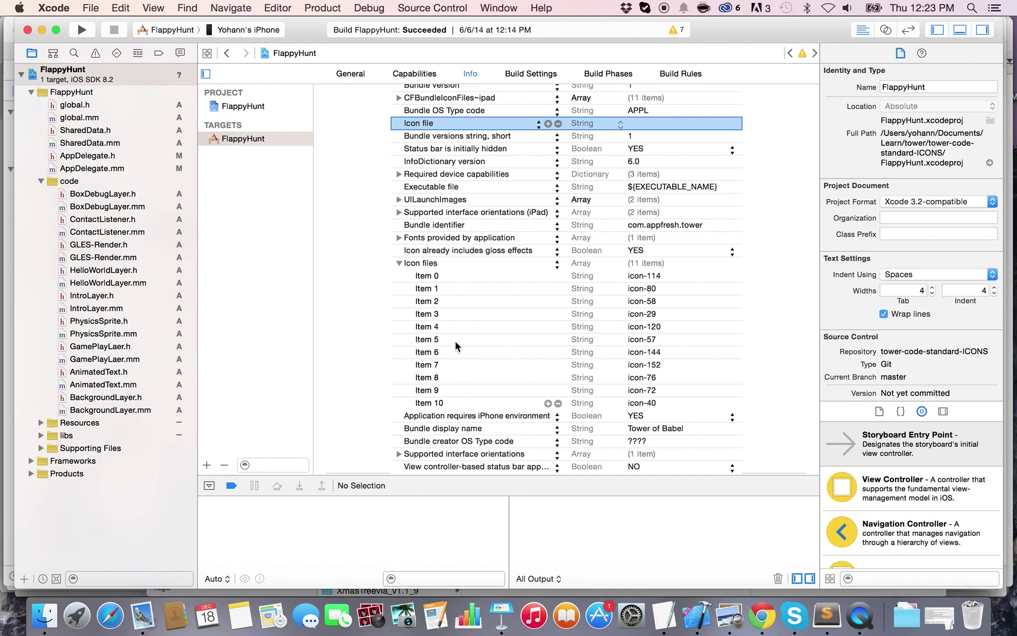
pyautogui.moveTo(214, 196)
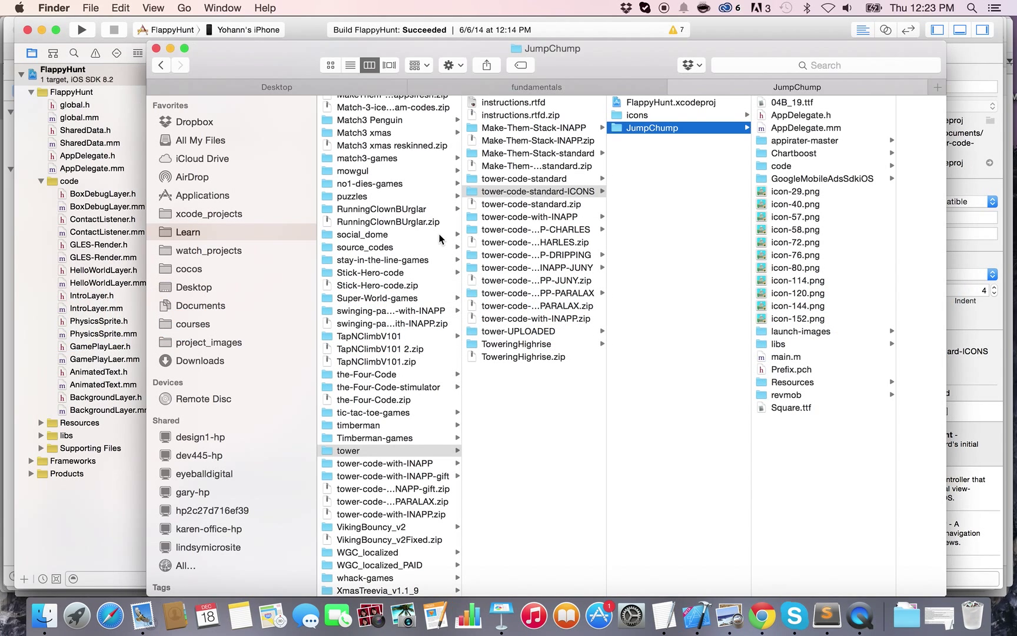
pyautogui.click(638, 114)
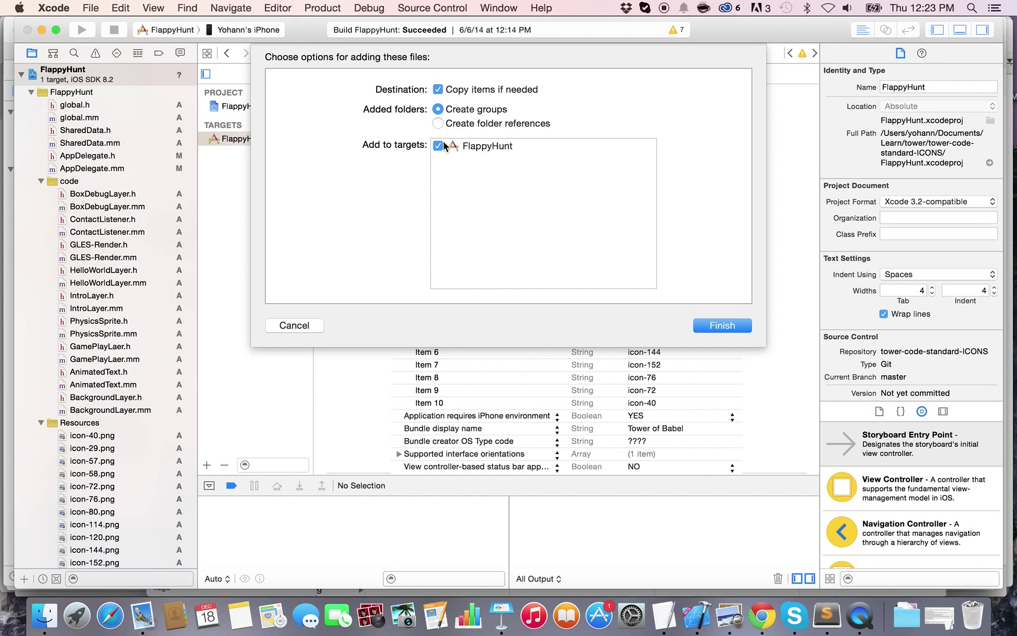
pyautogui.moveTo(705, 326)
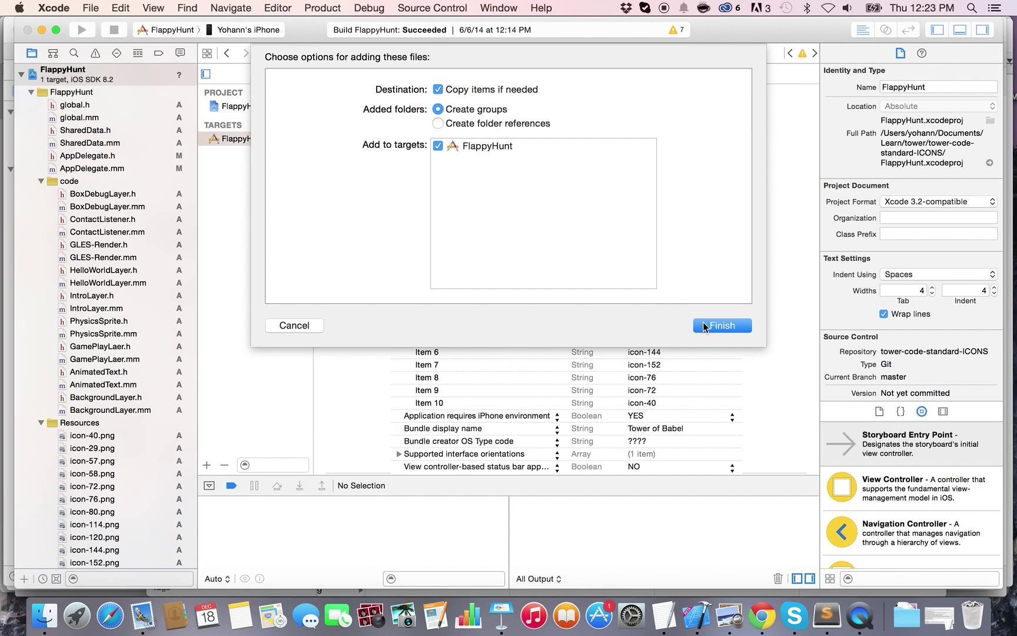
# Add icon-180.png to Resources, copied in and included in the FlappyHunt target.
pyautogui.click(721, 325)
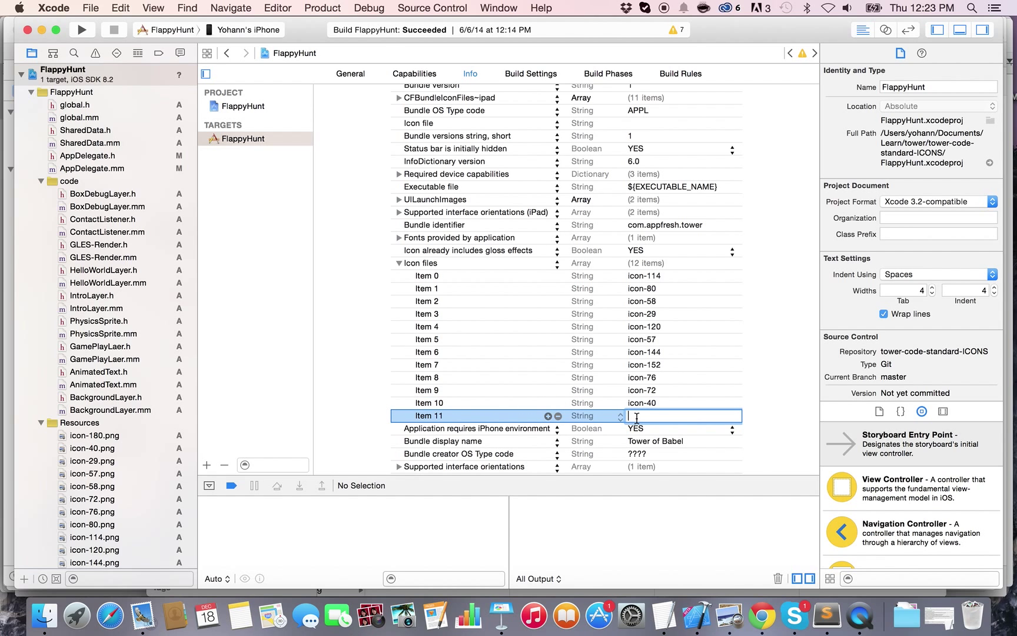
# Enter icon-180 as the value of Icon files Item 11.
pyautogui.write('icon-1')
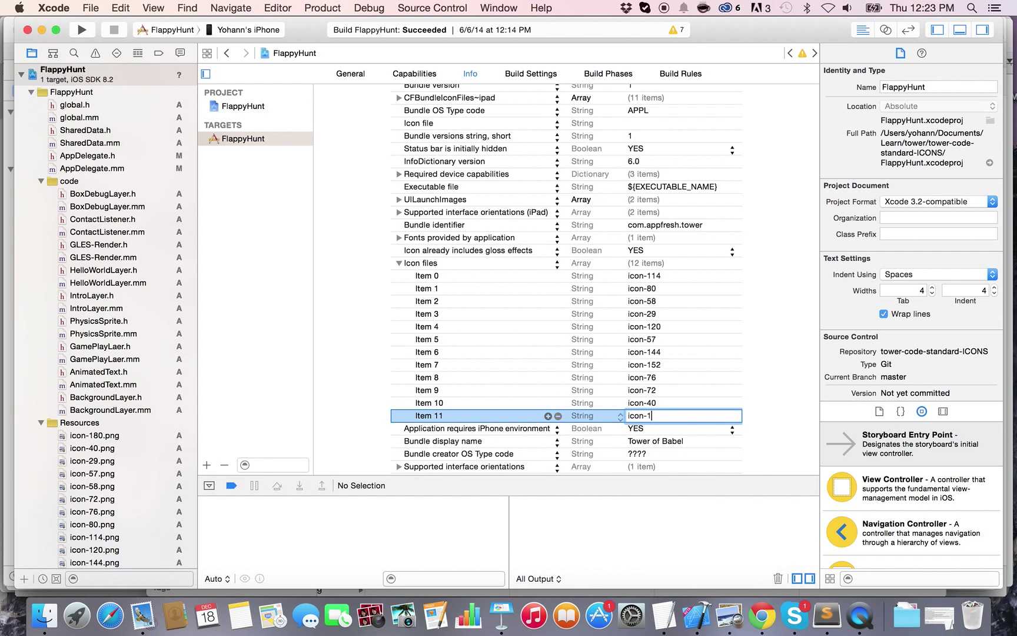
pyautogui.press('Return')
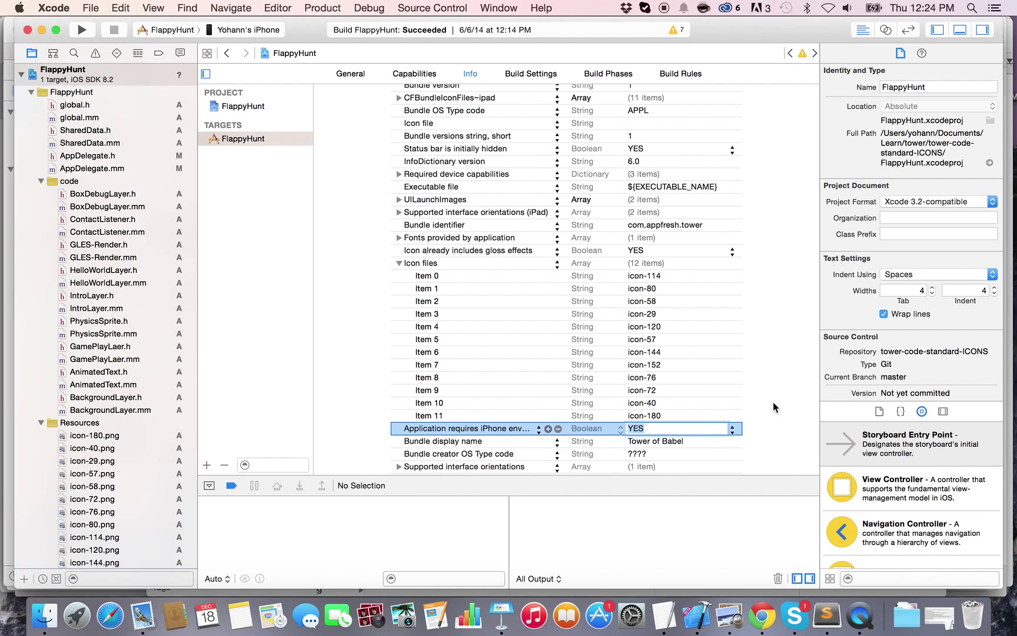
pyautogui.moveTo(673, 423)
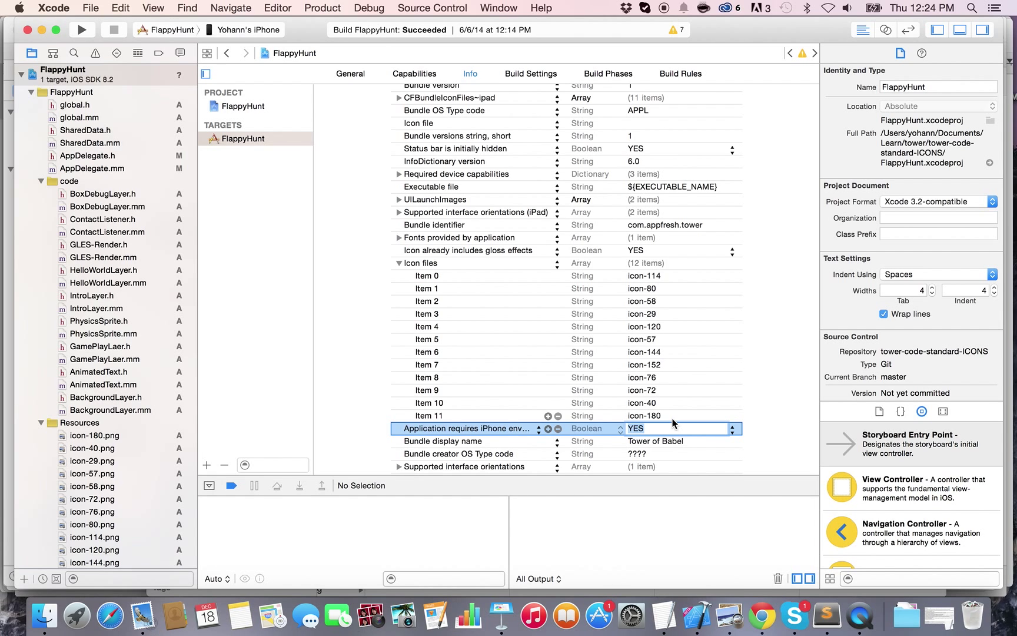
pyautogui.moveTo(392, 190)
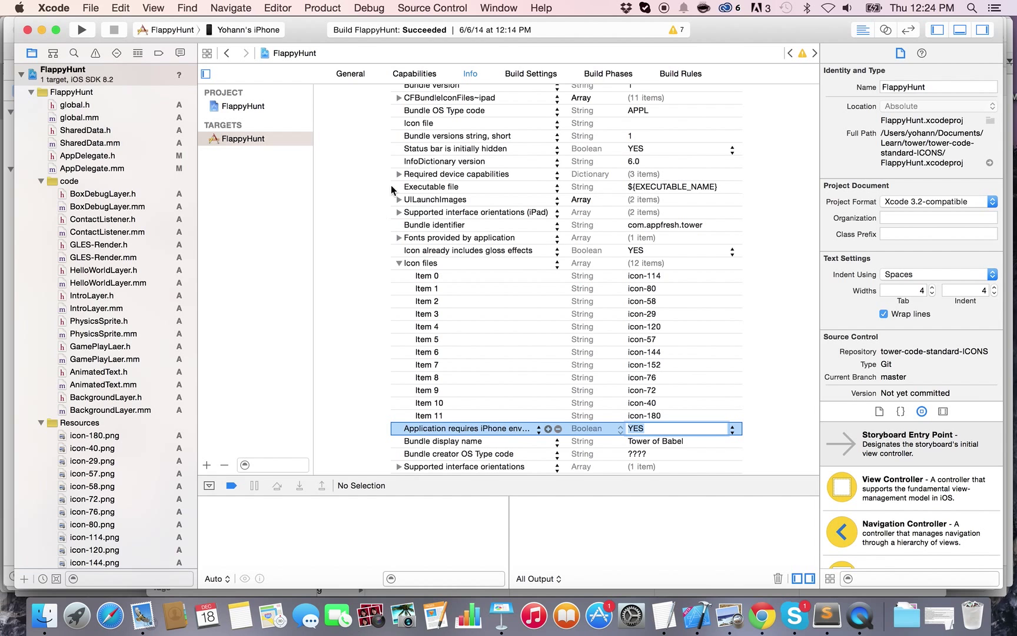
# Run Product > Clean on FlappyHunt twice until the clean succeeds.
pyautogui.click(322, 7)
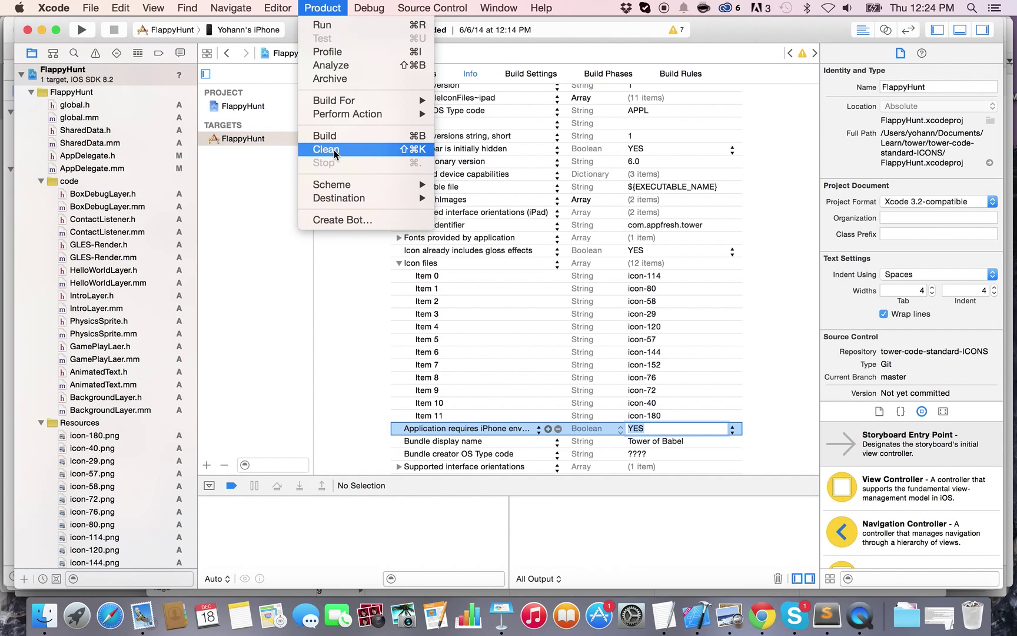
pyautogui.click(328, 148)
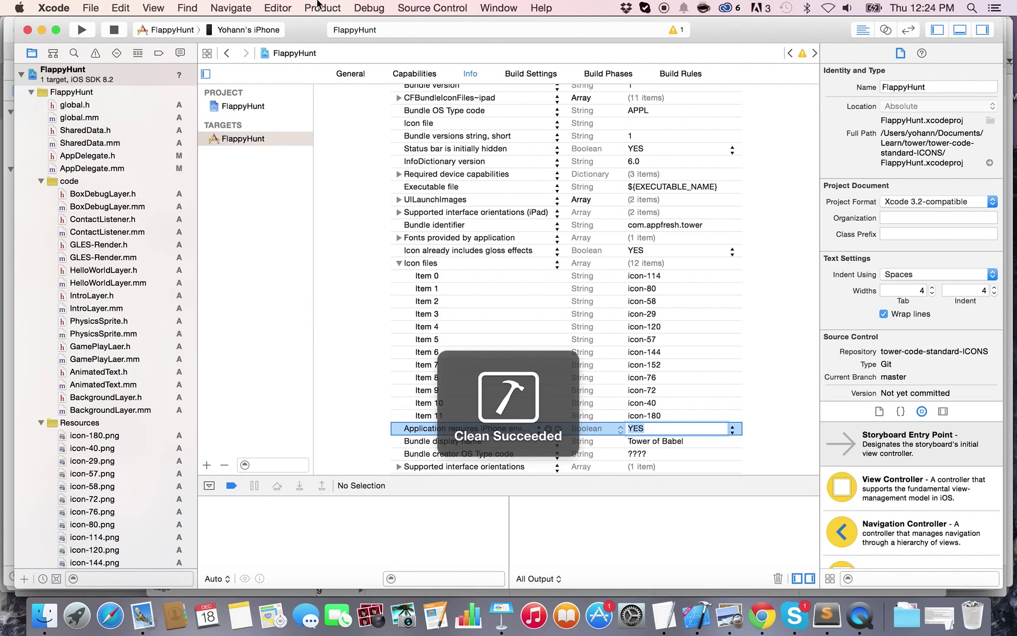
pyautogui.click(322, 7)
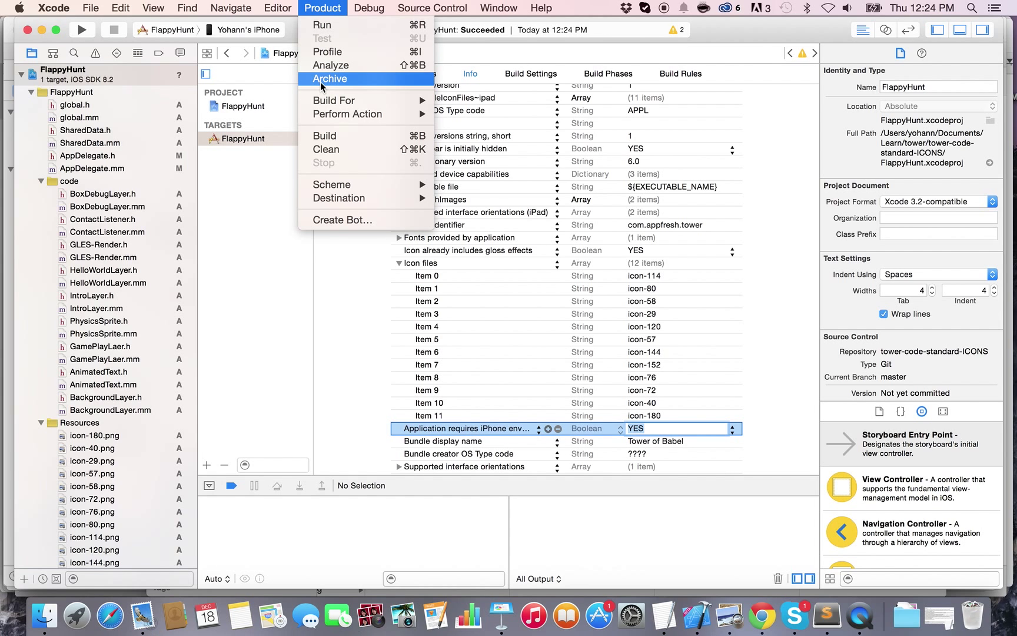
pyautogui.click(325, 149)
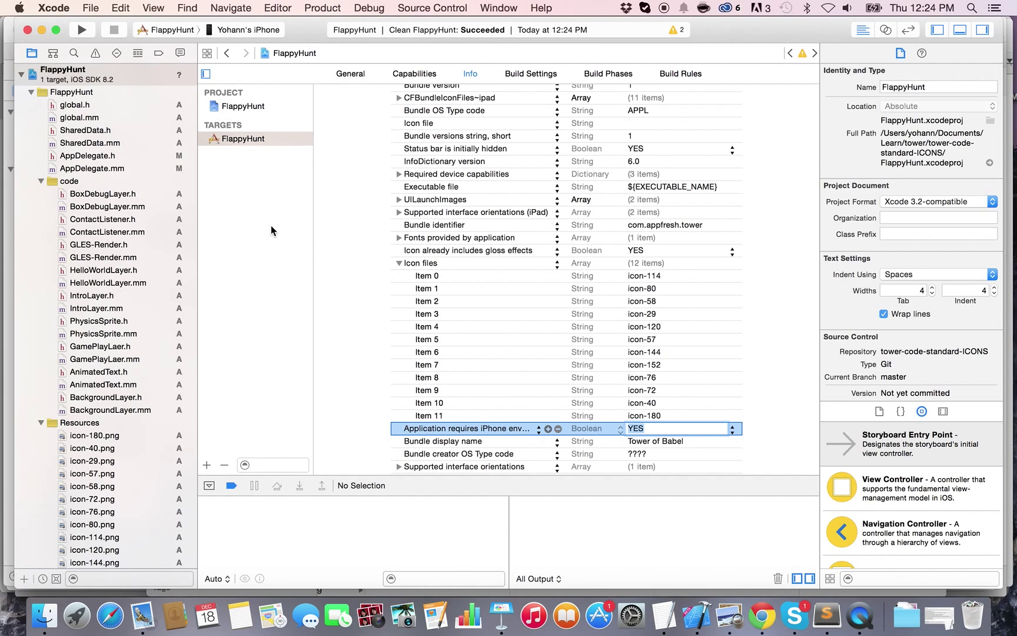
pyautogui.moveTo(508, 364)
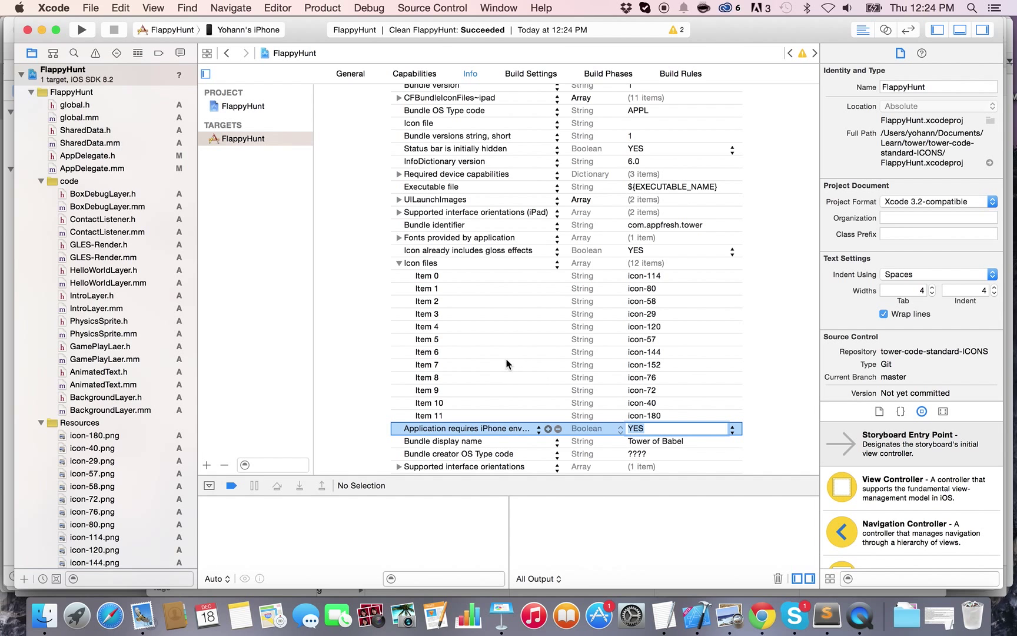
pyautogui.moveTo(507, 364)
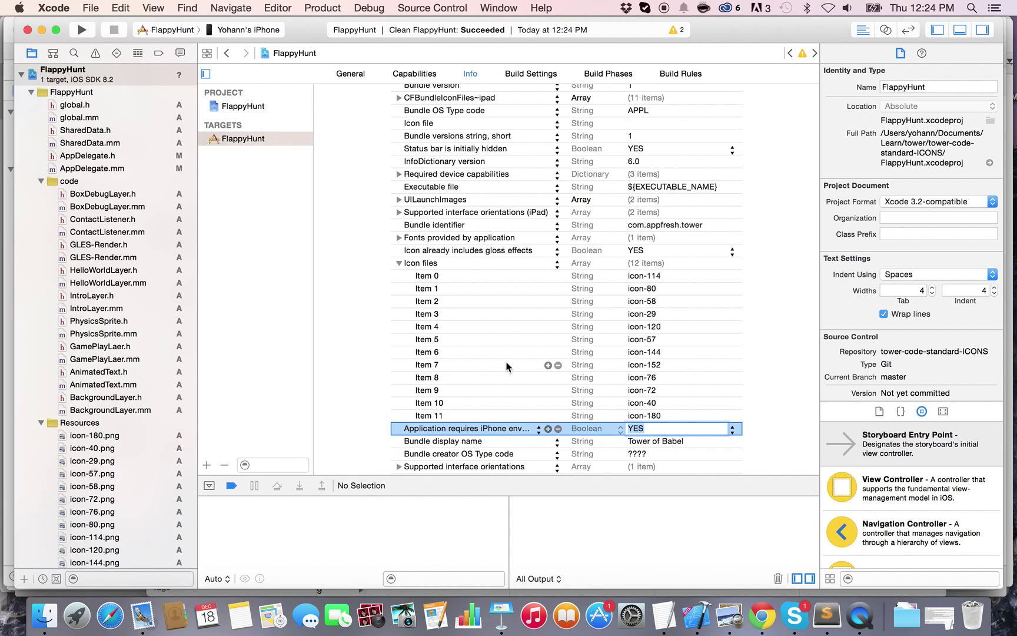